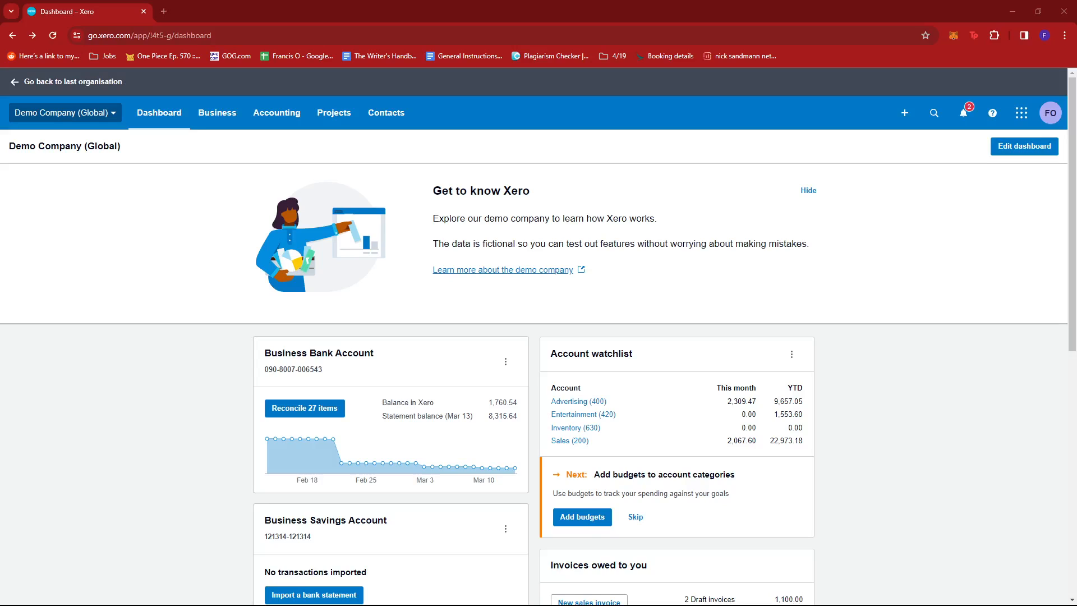
pyautogui.moveTo(720, 11)
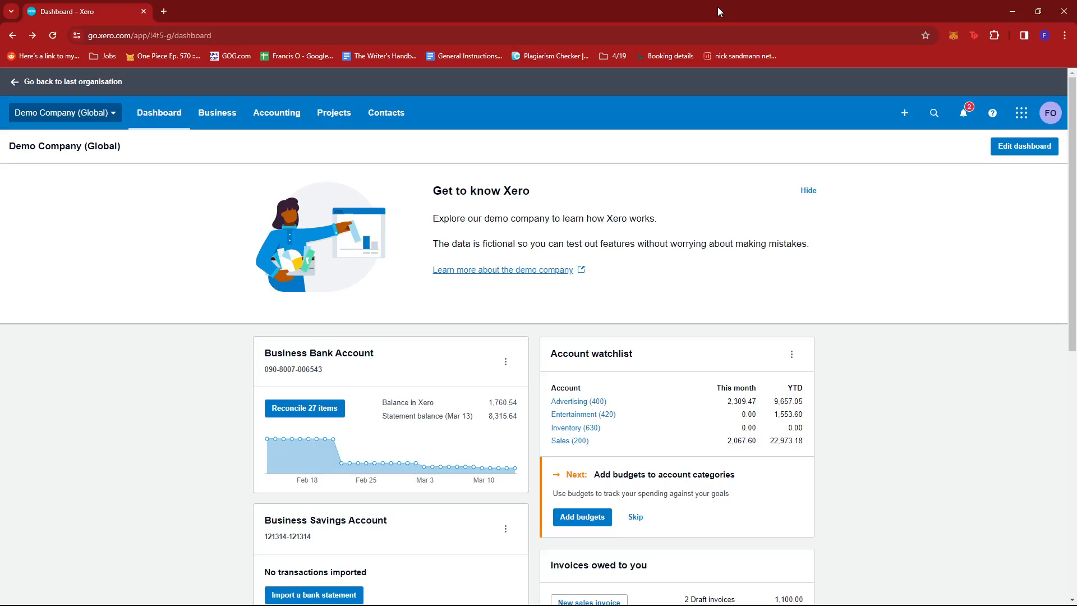
pyautogui.moveTo(690, 122)
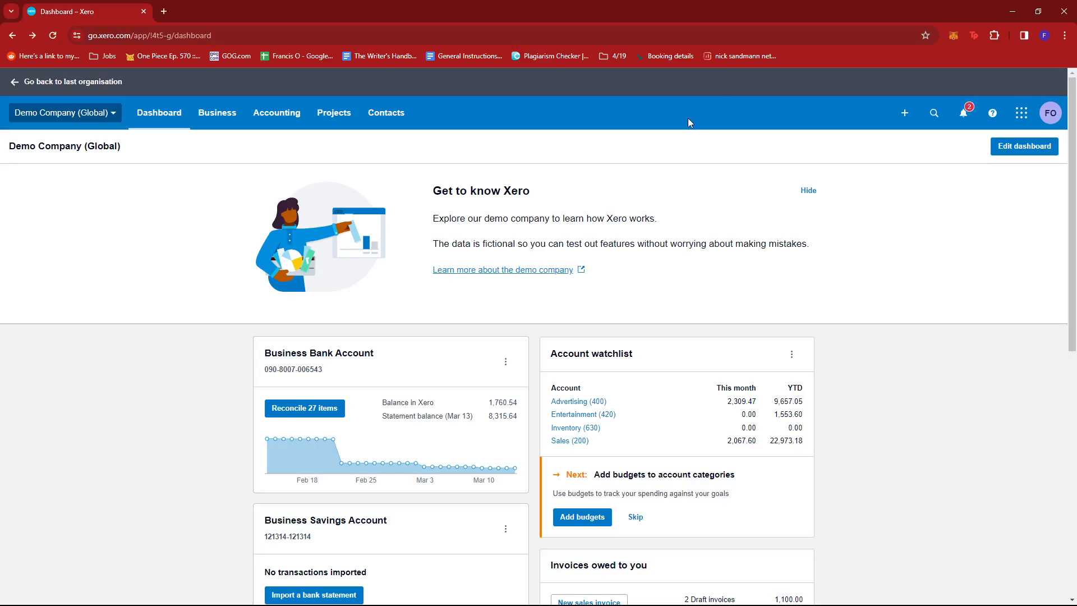
pyautogui.moveTo(176, 192)
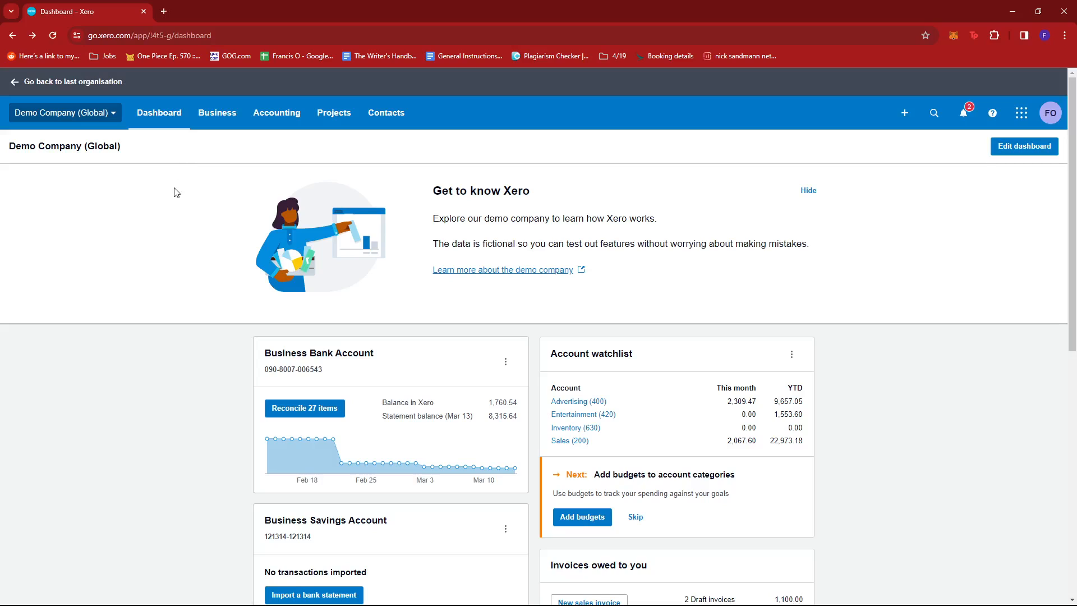
pyautogui.moveTo(278, 232)
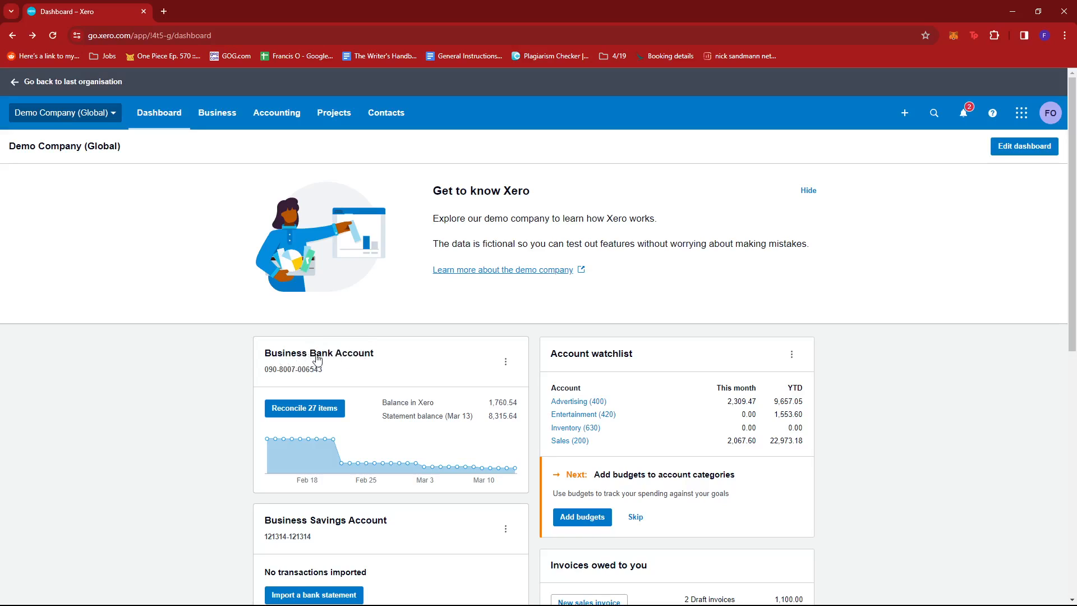
# Step: Start a new Spend Money transaction from the Business Bank Account's action menu
pyautogui.scroll(-3)
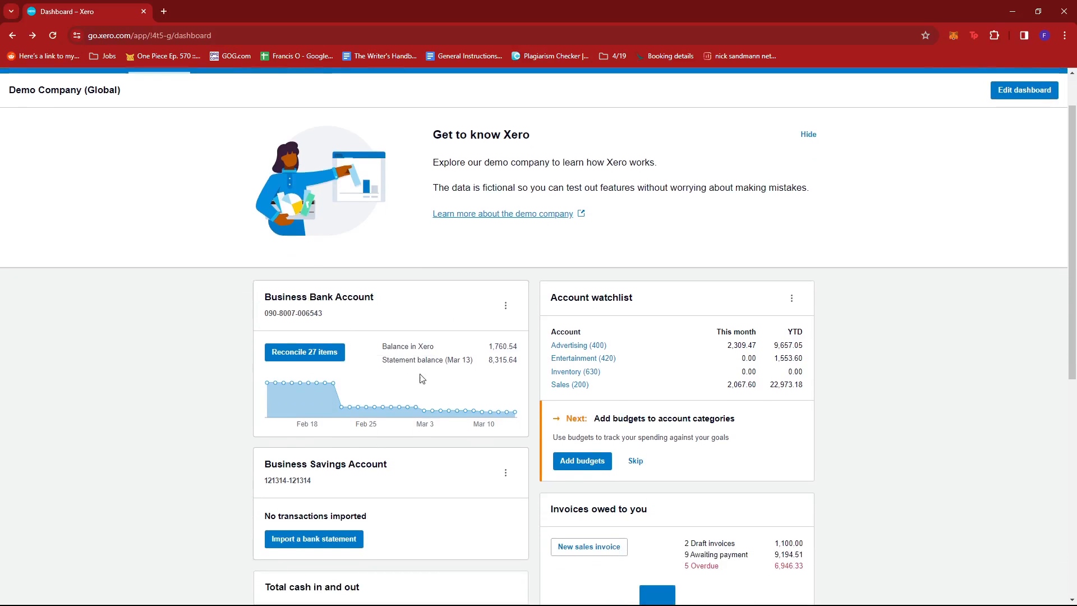
pyautogui.scroll(-3)
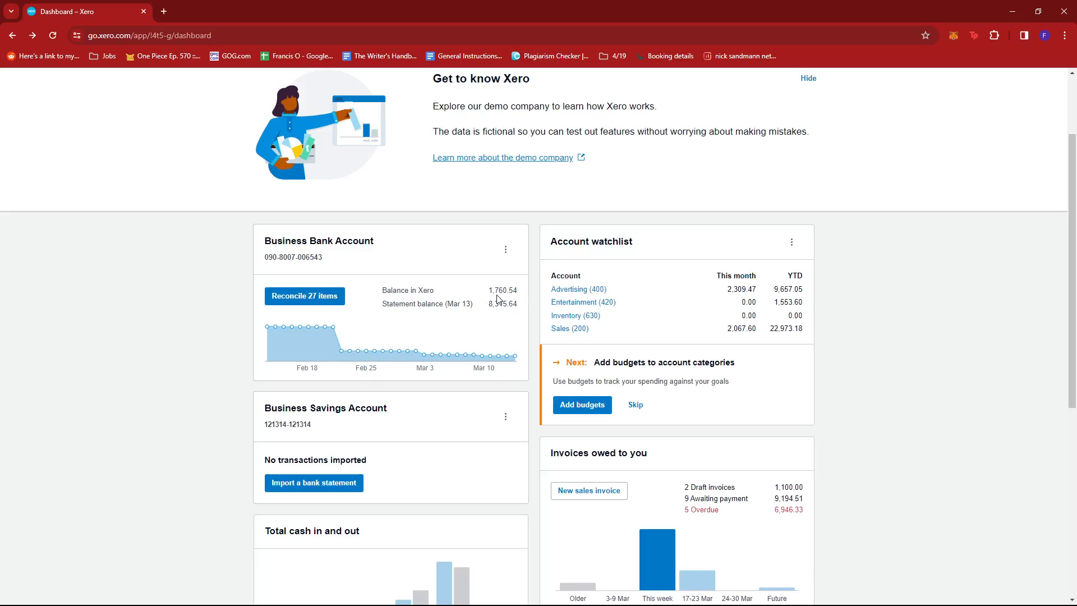
pyautogui.moveTo(455, 352)
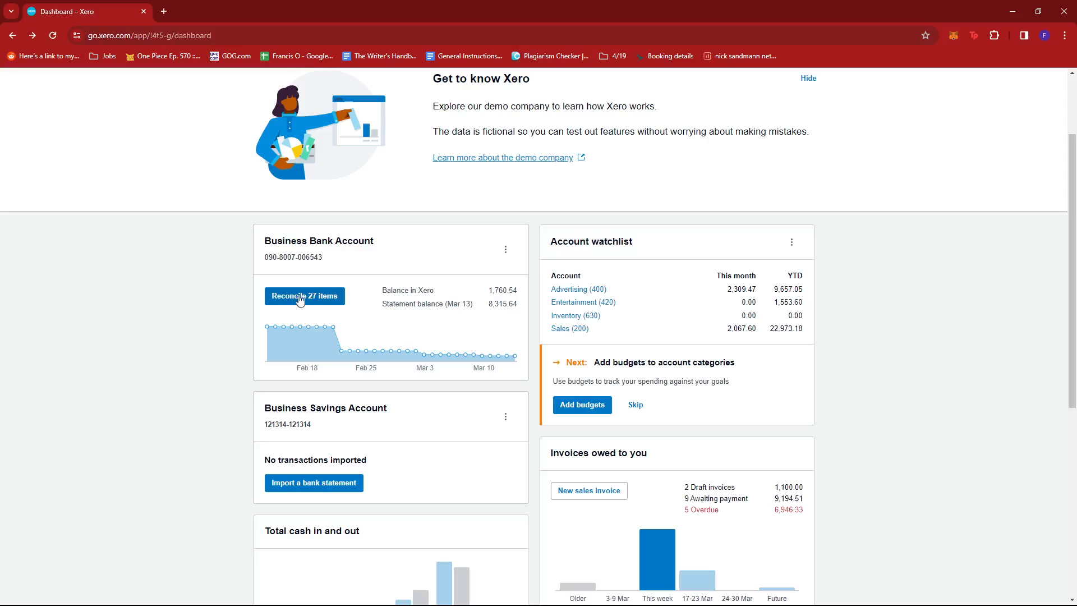
pyautogui.moveTo(382, 310)
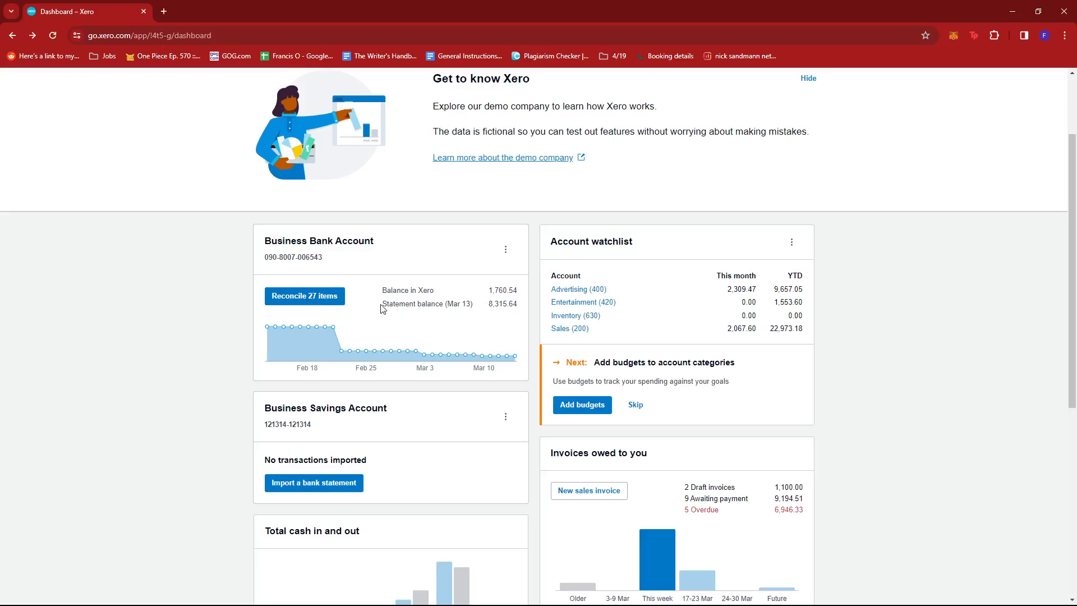
pyautogui.doubleClick(427, 304)
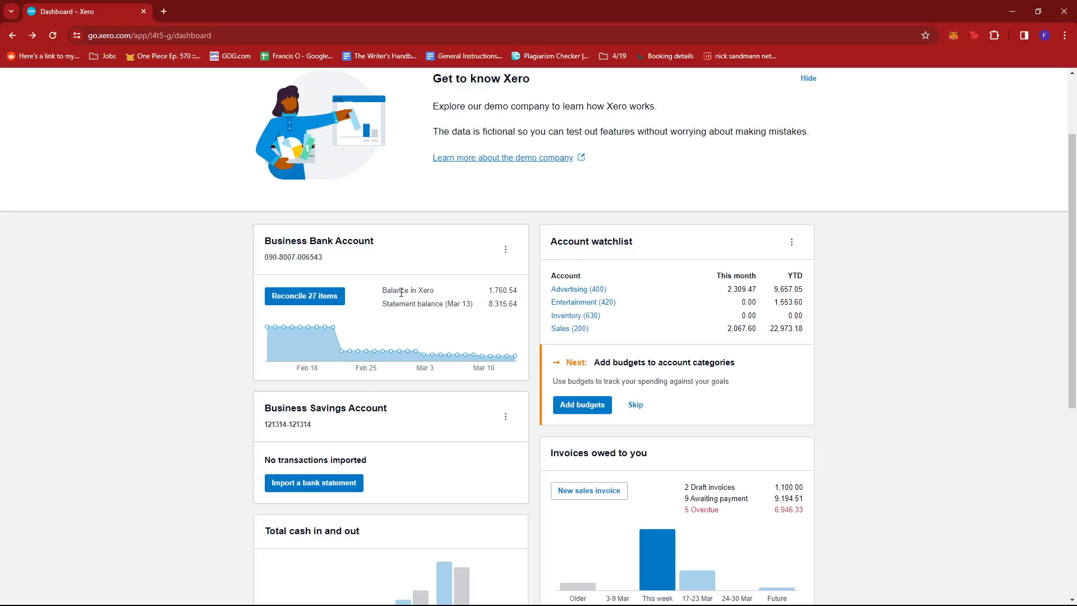
pyautogui.doubleClick(503, 289)
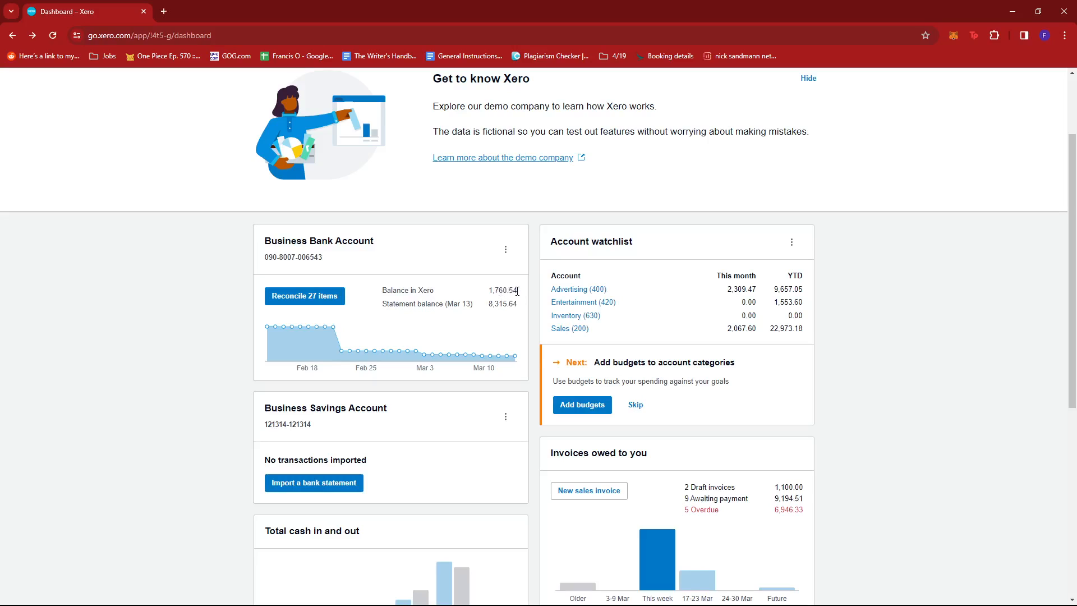
pyautogui.moveTo(501, 275)
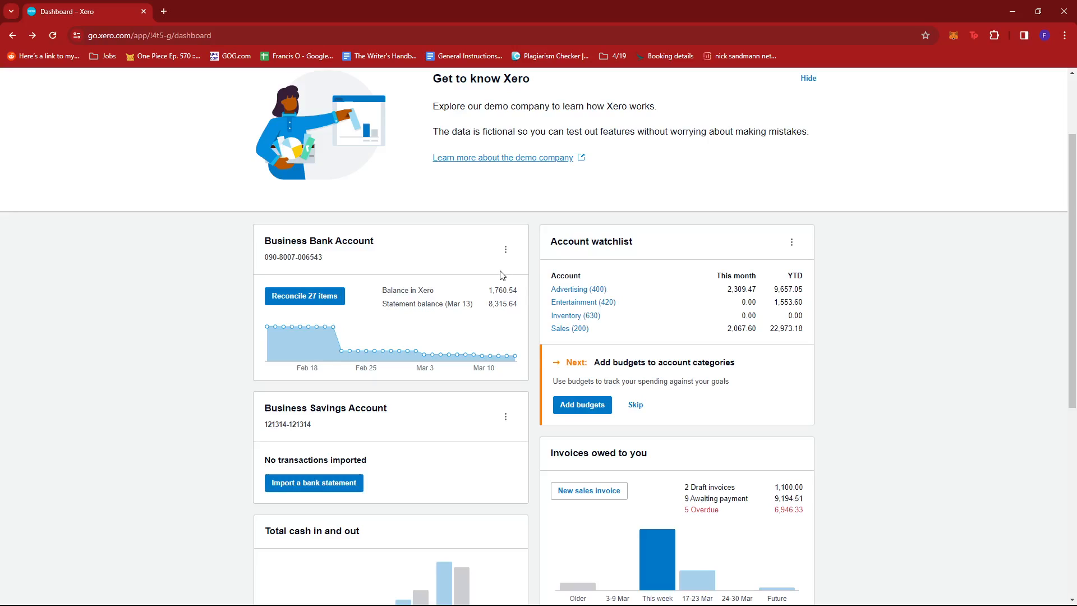
pyautogui.moveTo(501, 316)
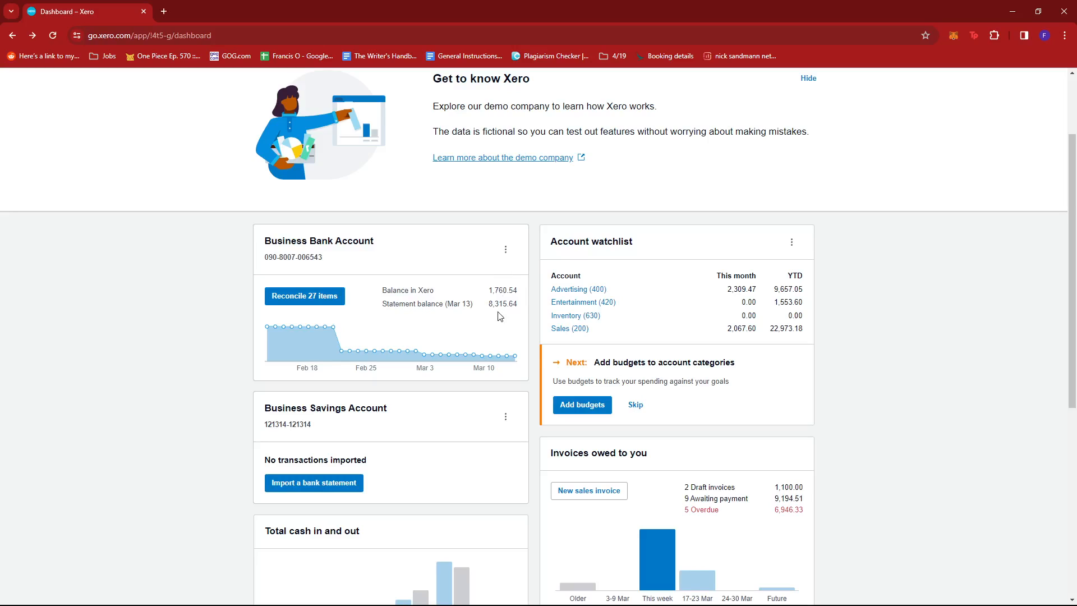
pyautogui.moveTo(508, 292)
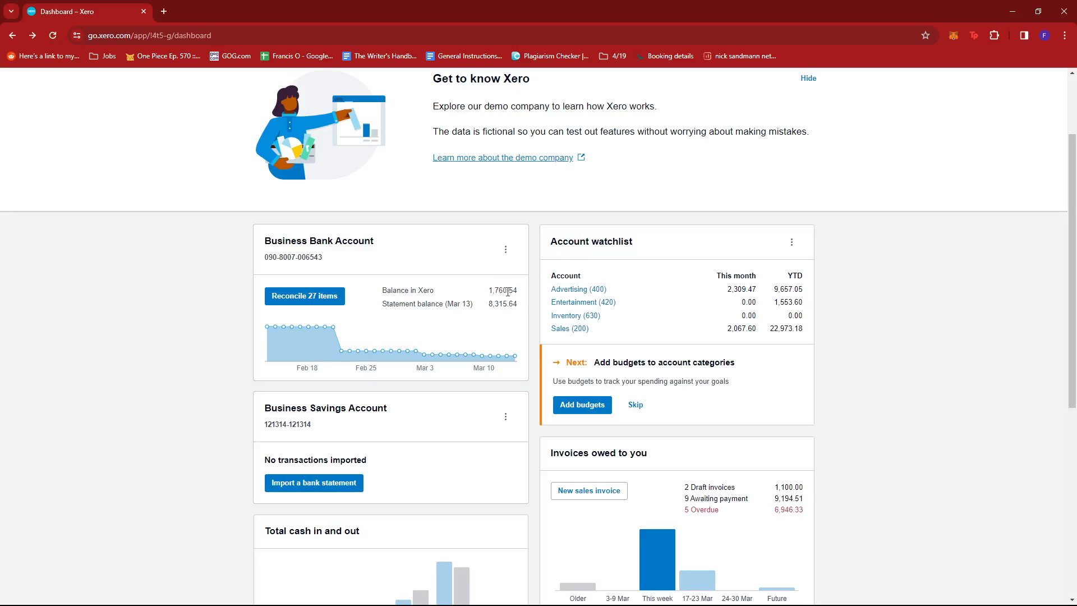
pyautogui.moveTo(506, 250)
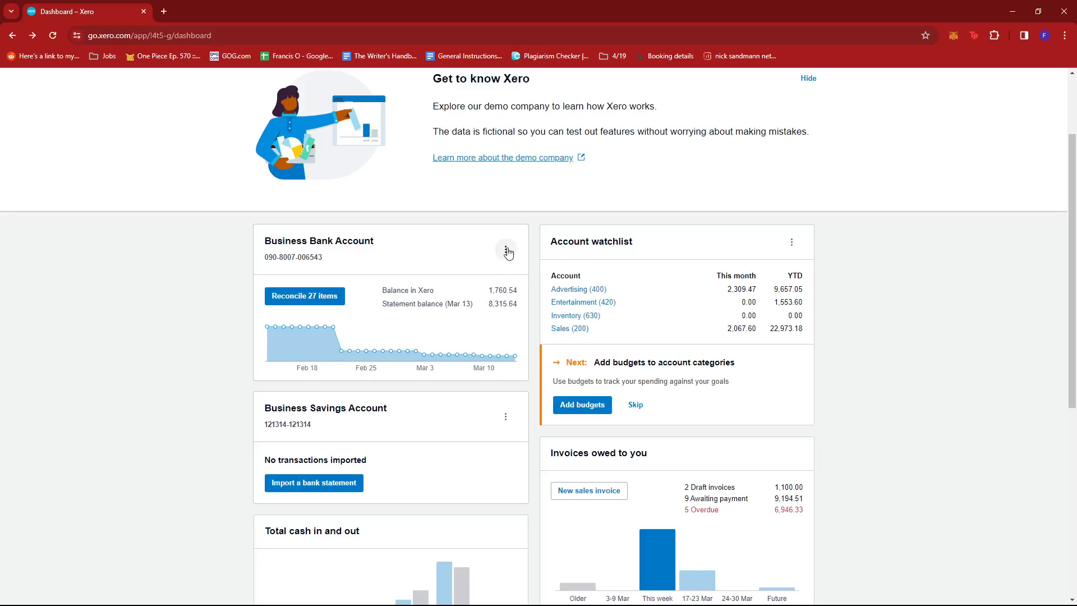
pyautogui.click(506, 249)
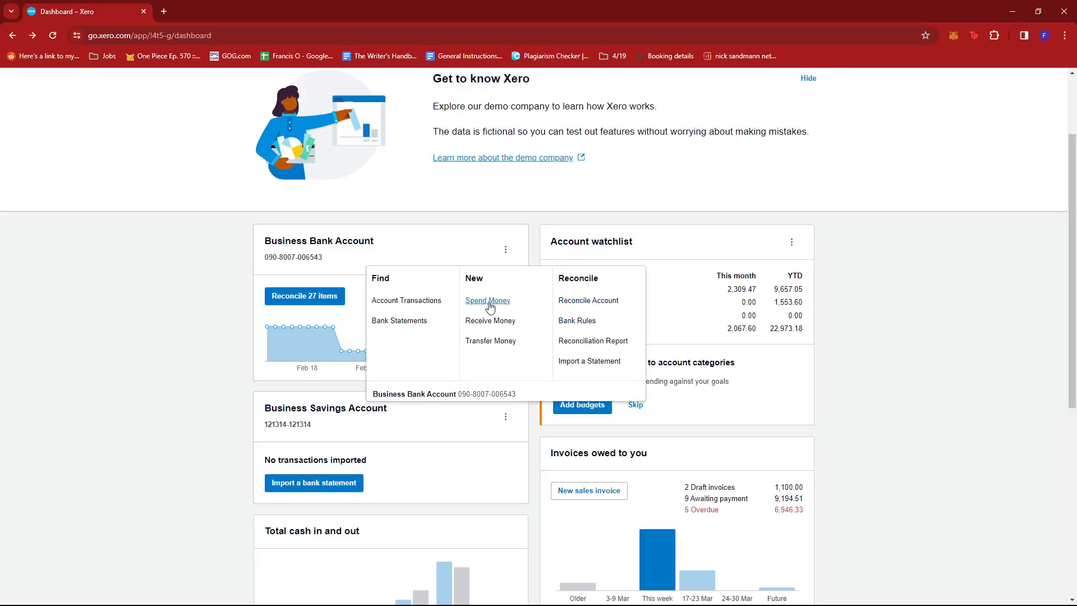
pyautogui.click(488, 300)
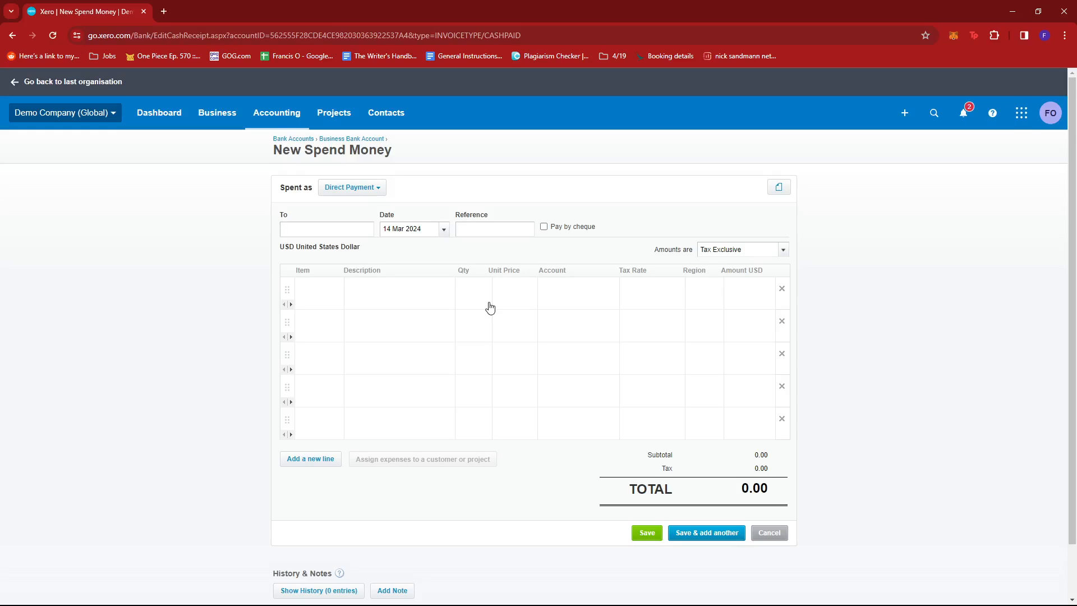
# Step: Set the payee to new contact Union Bank and the date to 4 Mar 2024
pyautogui.click(327, 229)
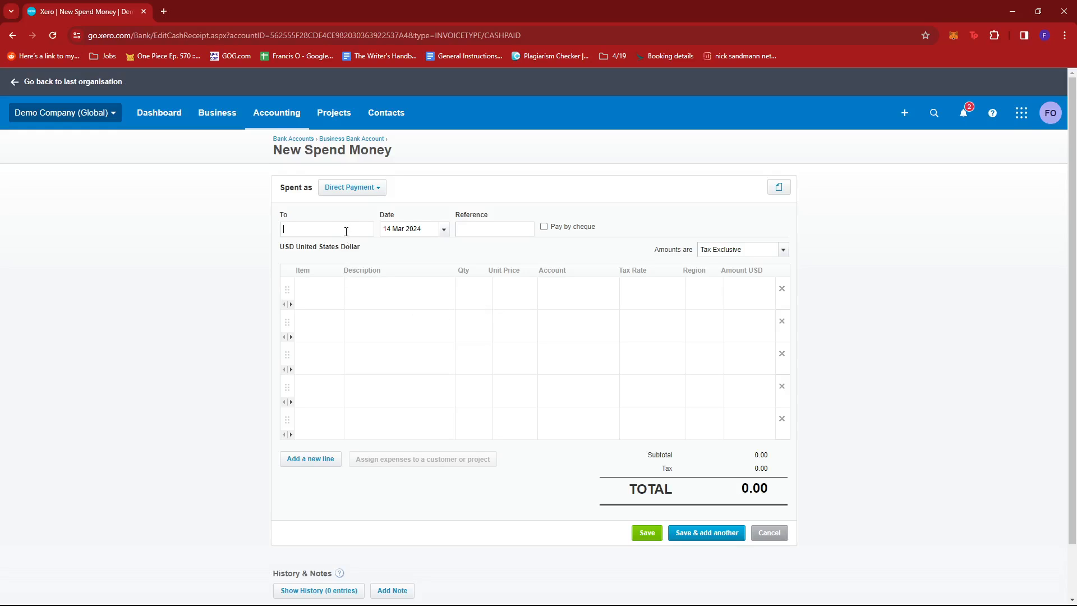
pyautogui.write('U')
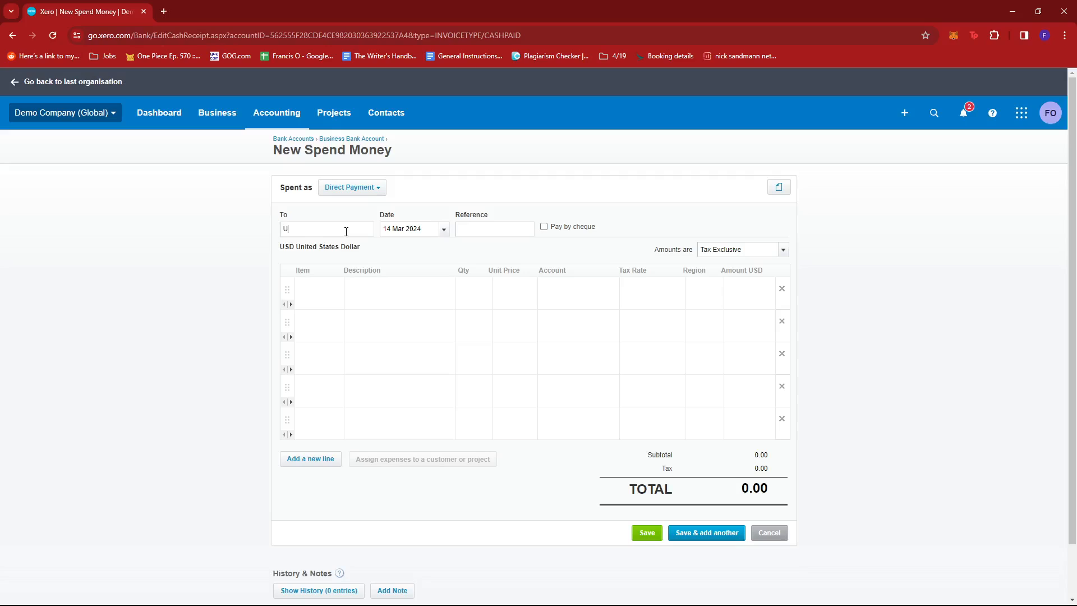
pyautogui.write('nion Bank')
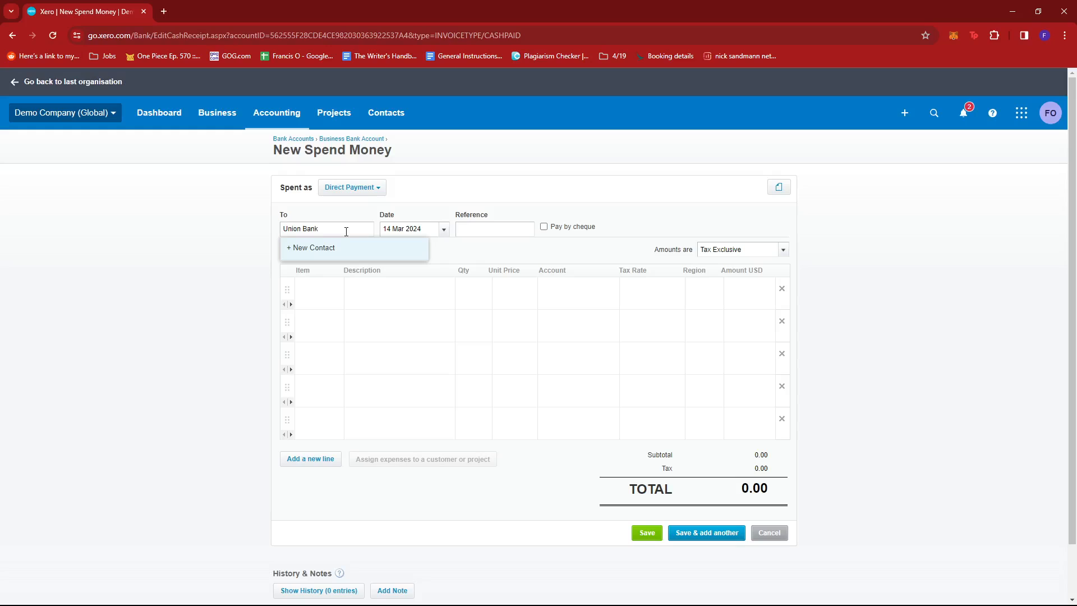
pyautogui.click(310, 248)
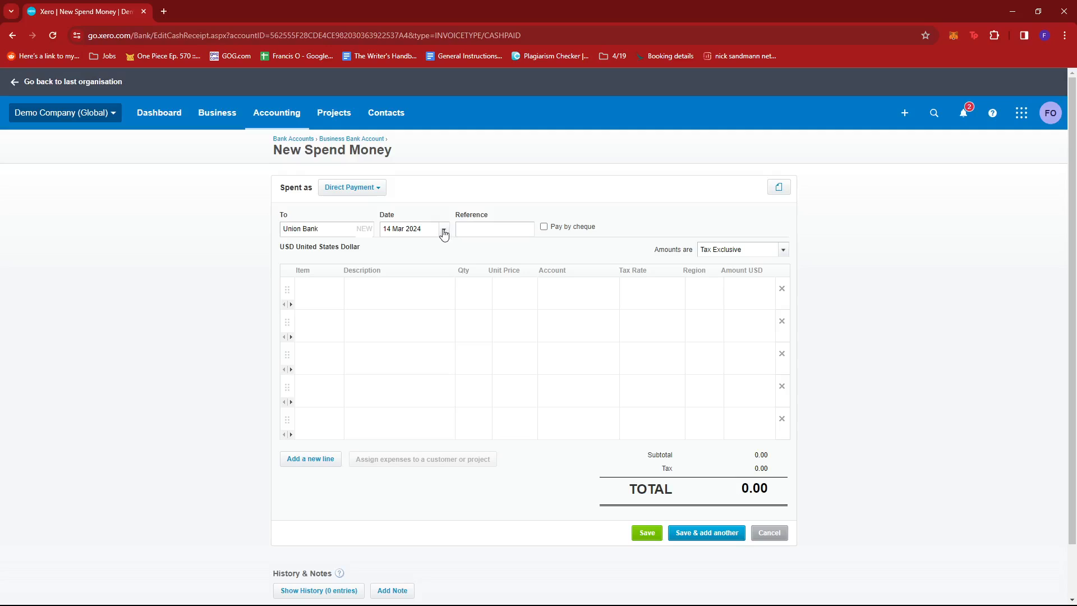
pyautogui.click(444, 229)
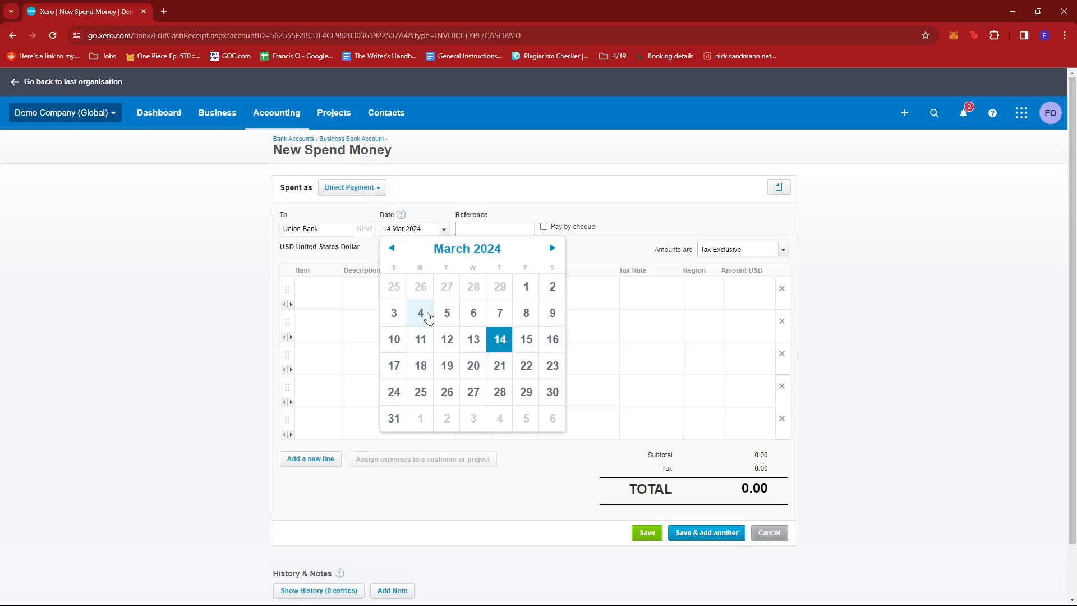
pyautogui.click(419, 313)
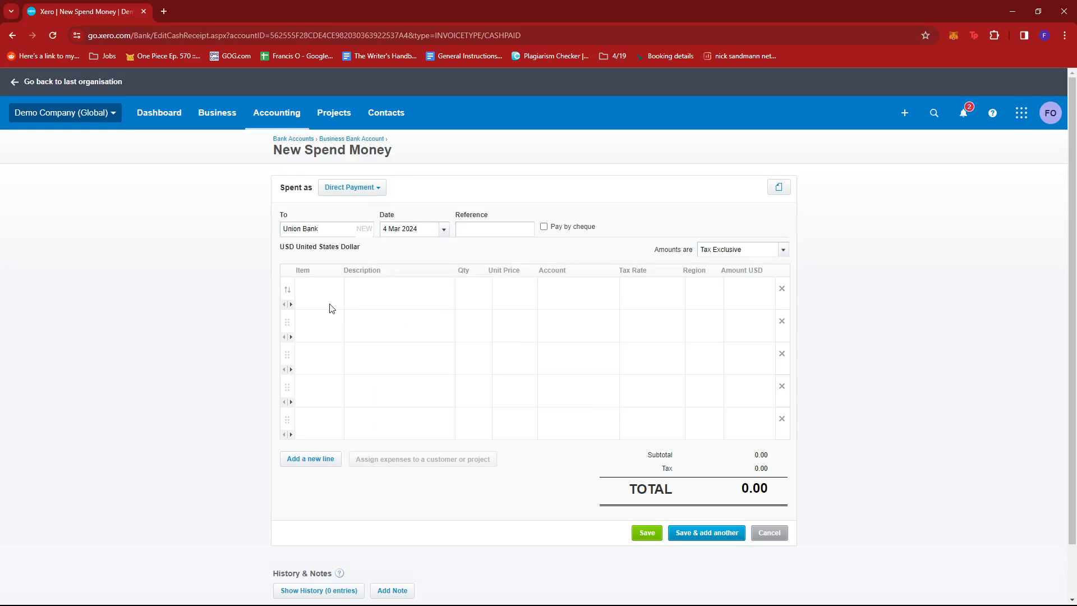
pyautogui.moveTo(401, 301)
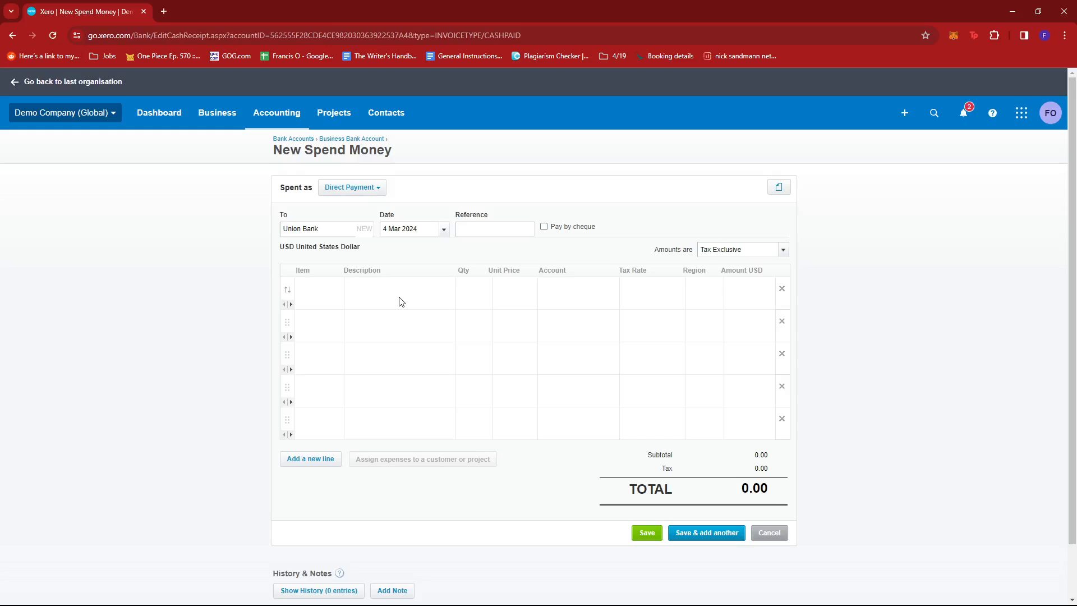
# Step: Add a 'Bank Payment' line at 70.54 coded to 404 - Bank Fees, Tax Exempt (0%)
pyautogui.click(400, 287)
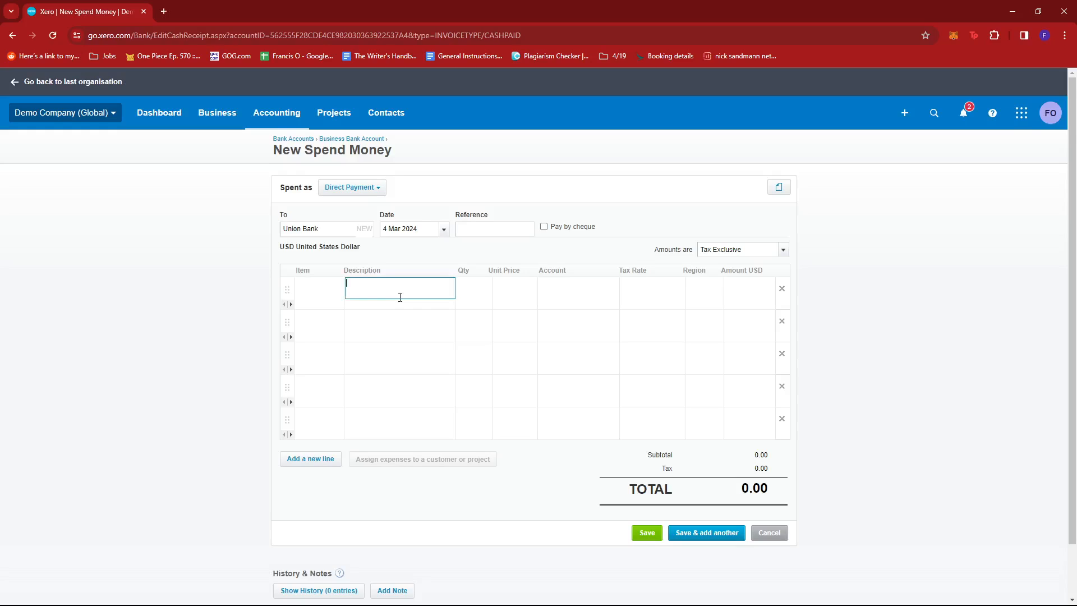
pyautogui.write('B')
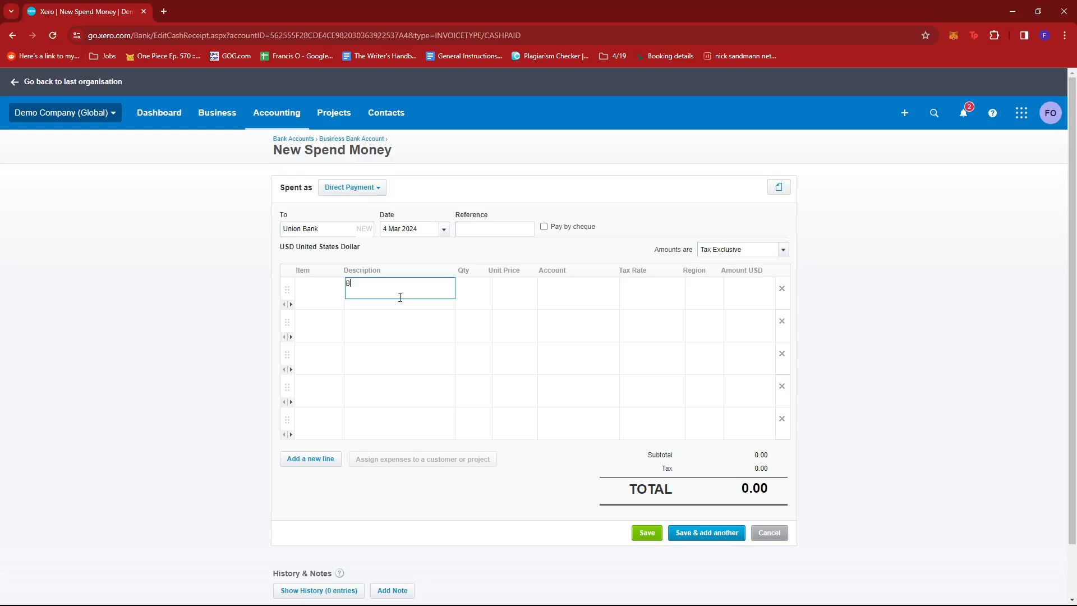
pyautogui.write('Bank Payment')
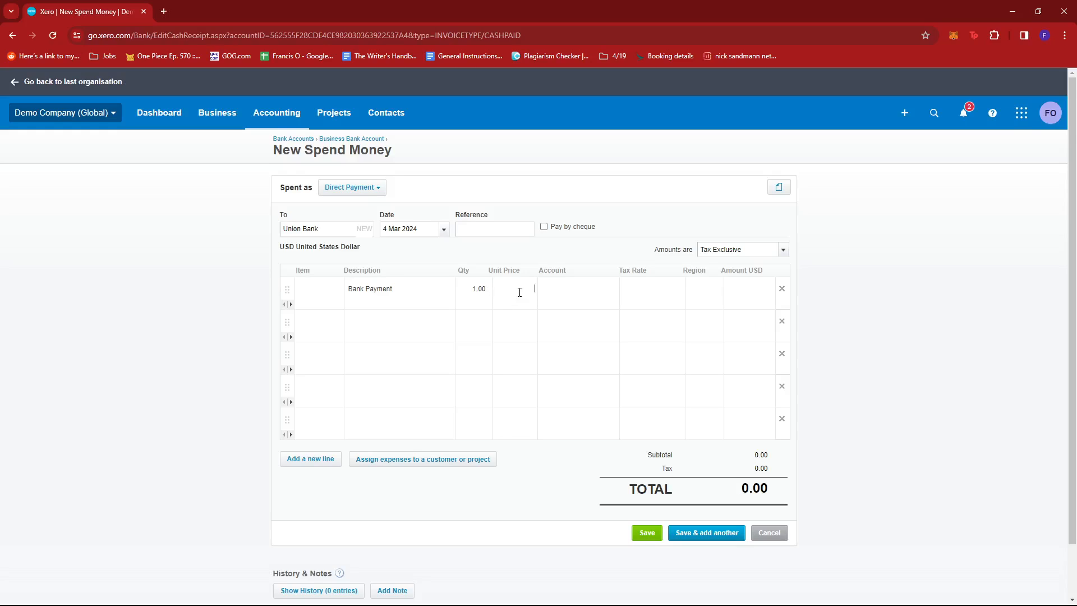
pyautogui.write('70.54')
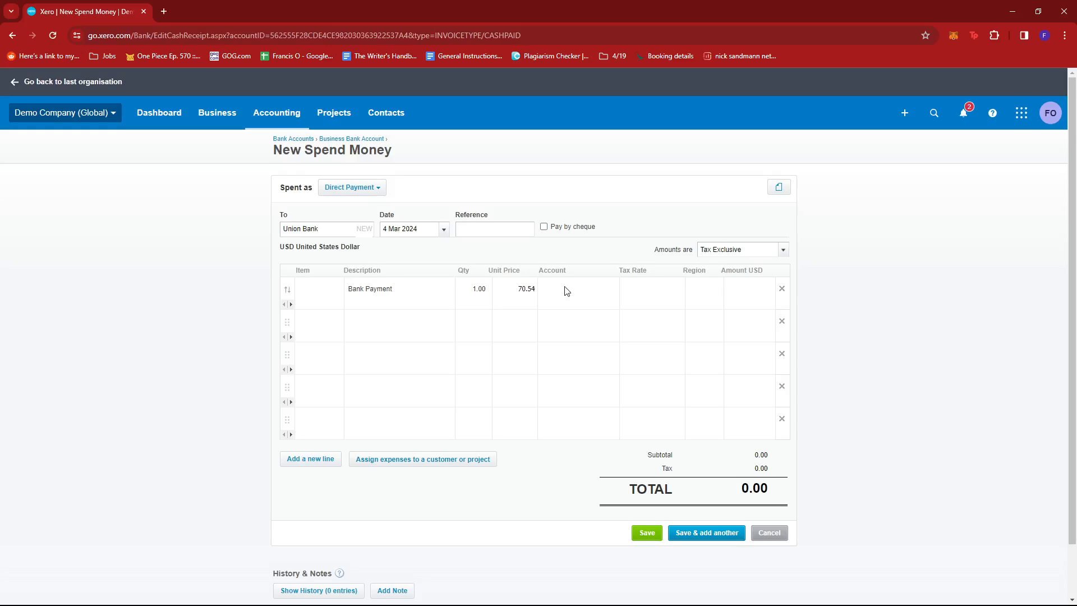
pyautogui.click(576, 289)
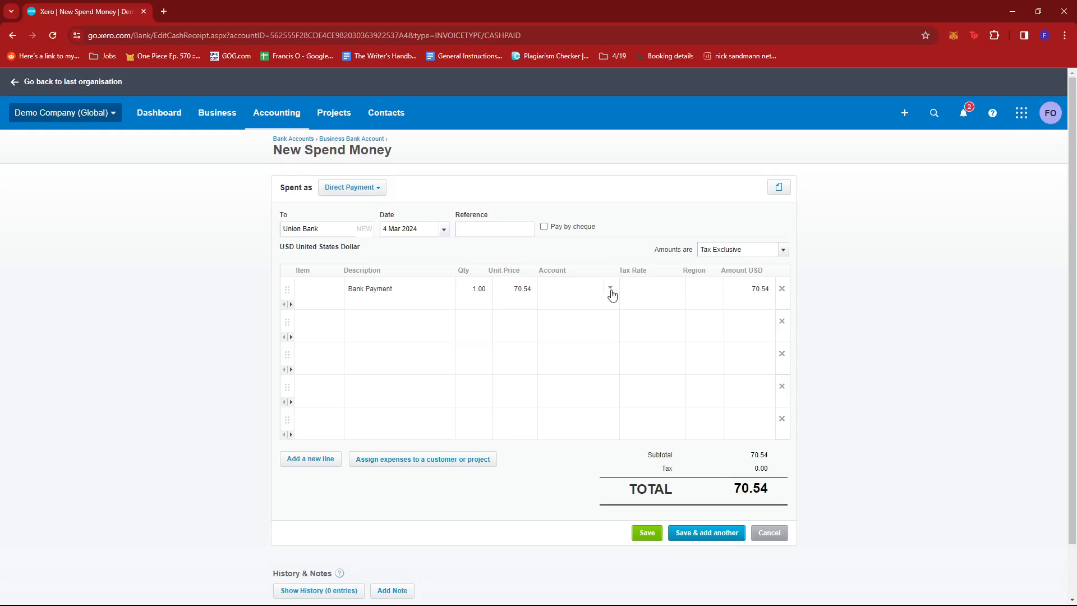
pyautogui.click(610, 288)
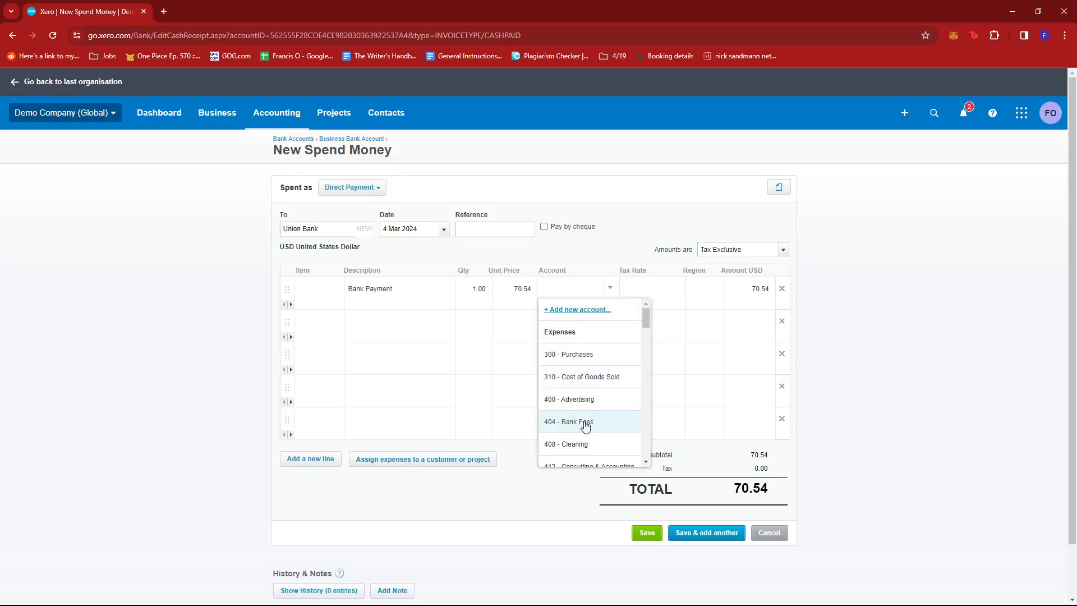
pyautogui.click(568, 421)
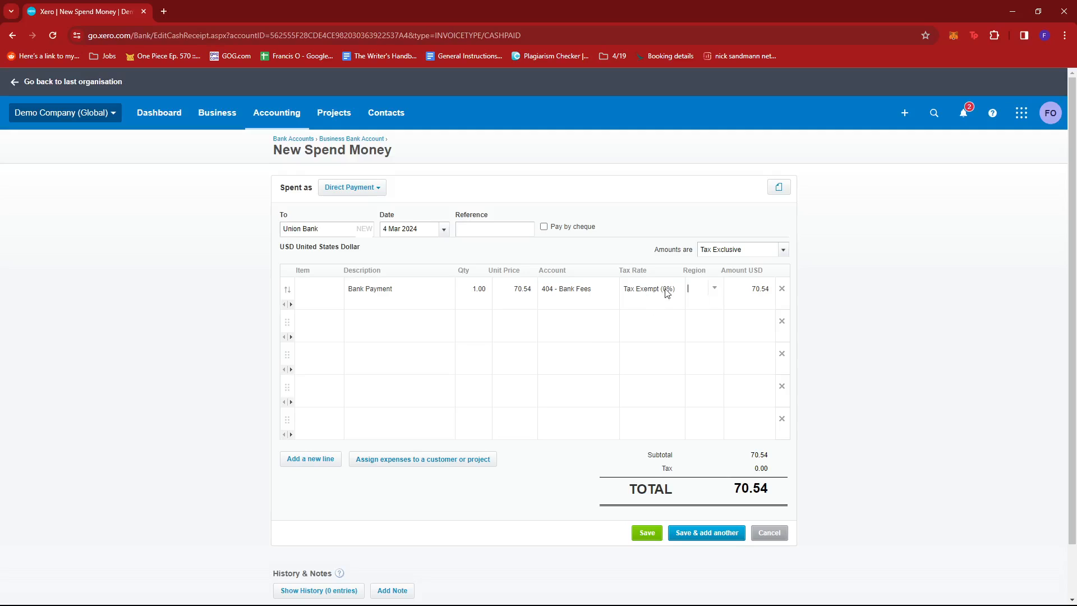
pyautogui.click(648, 288)
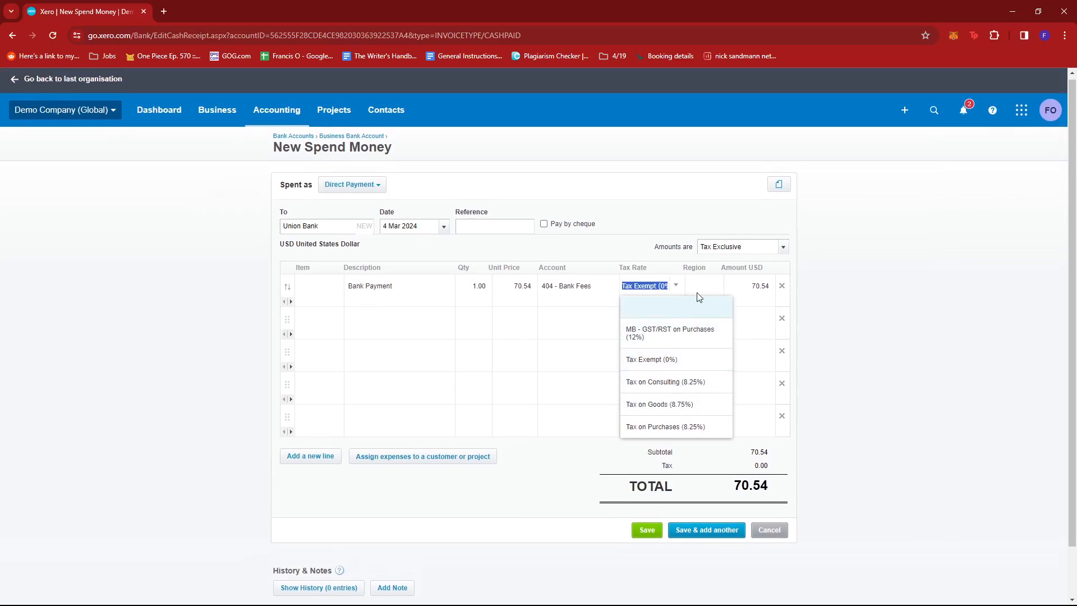
pyautogui.click(651, 359)
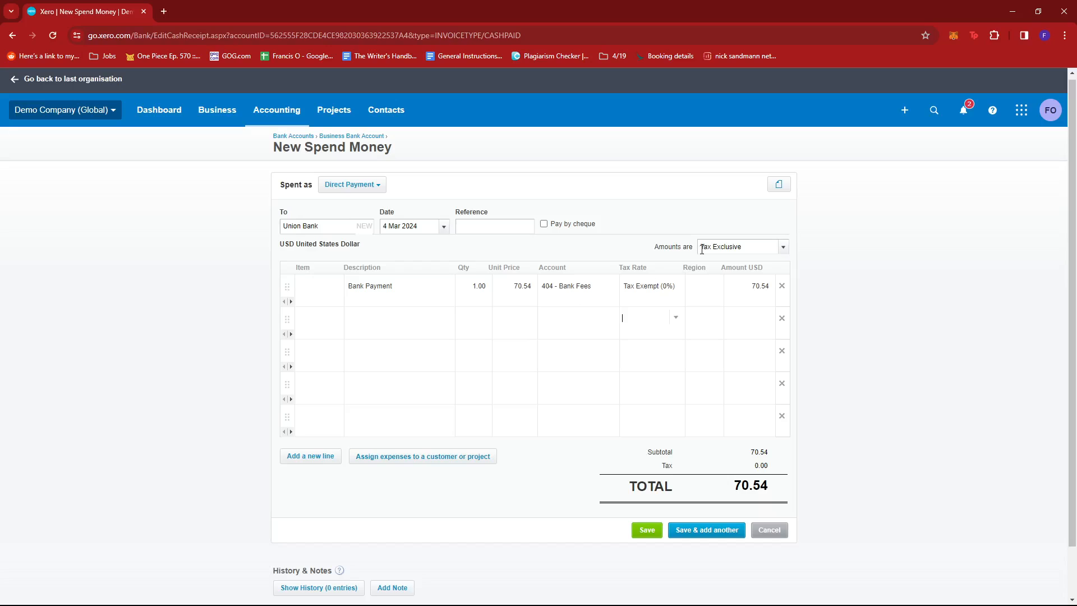
pyautogui.moveTo(749, 249)
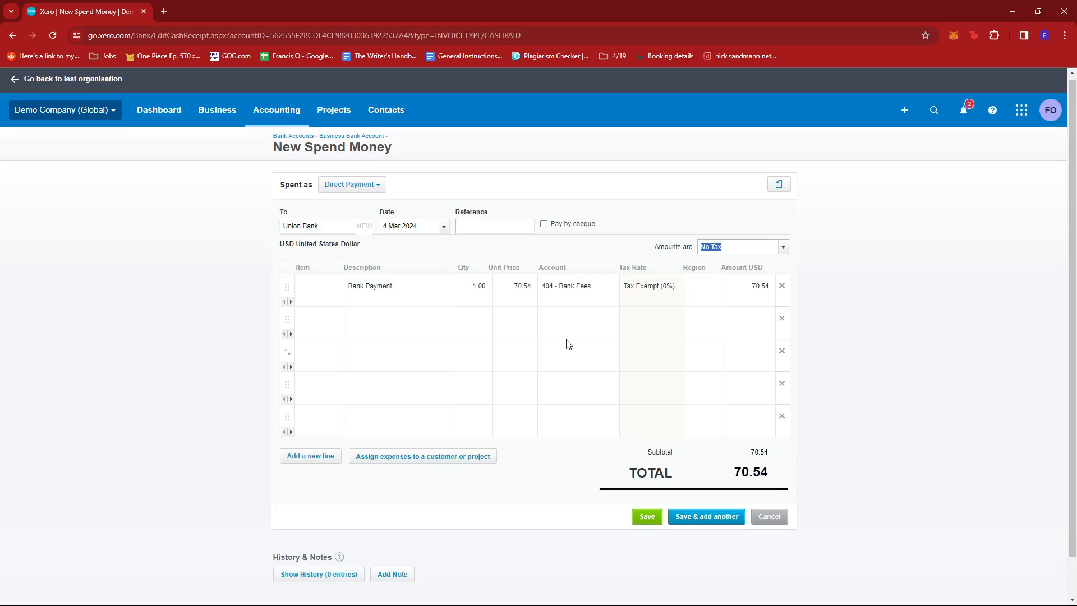
pyautogui.moveTo(647, 516)
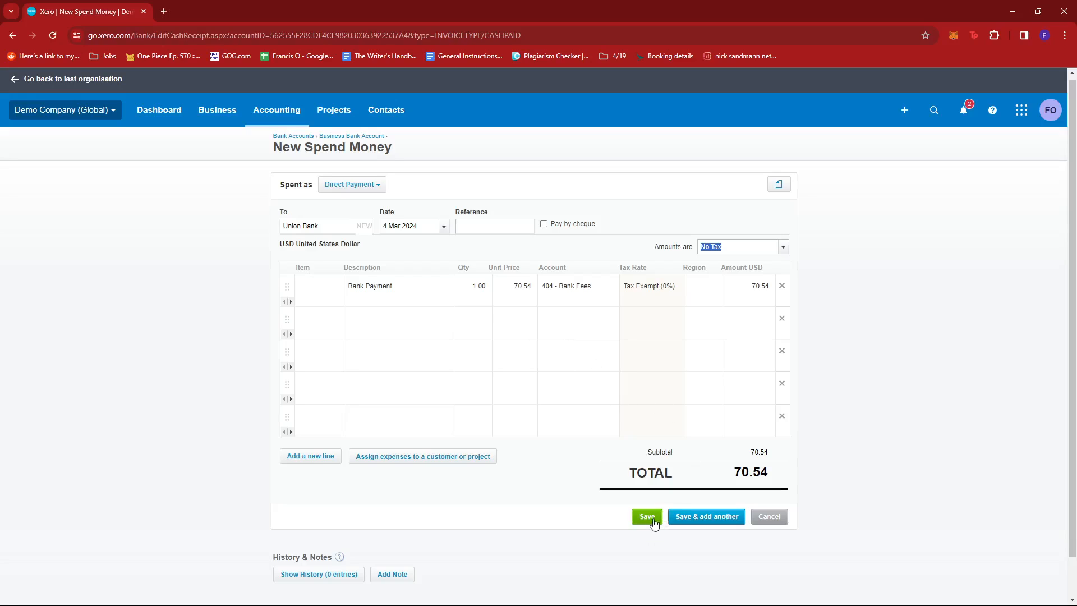
# Step: Save the 70.54 Union Bank spend money transaction
pyautogui.click(646, 516)
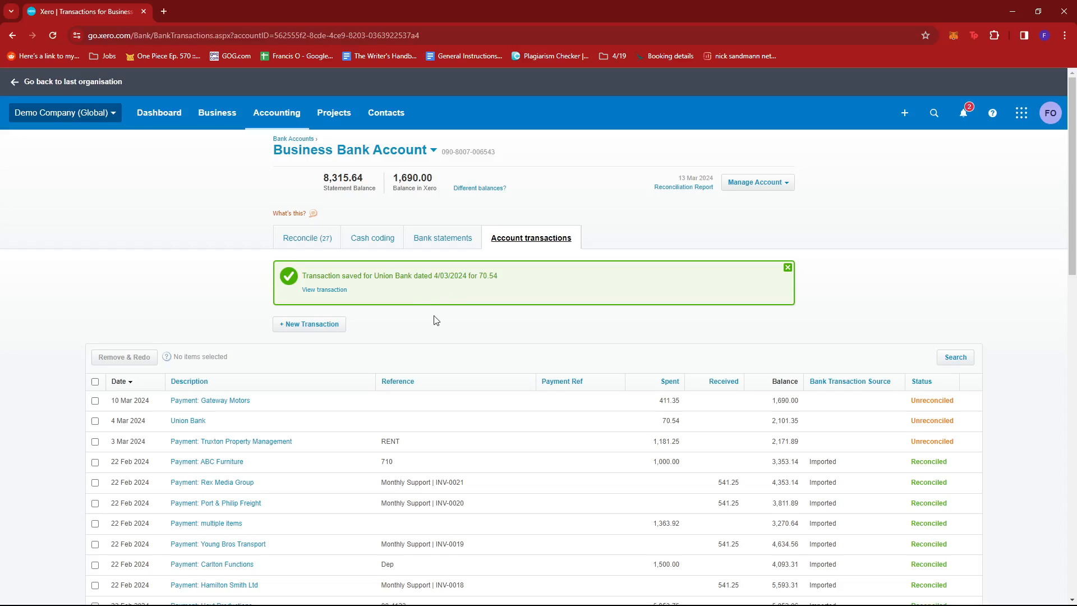
# Step: Return to the dashboard and check the Business Bank Account balance of 1,690.00
pyautogui.click(158, 112)
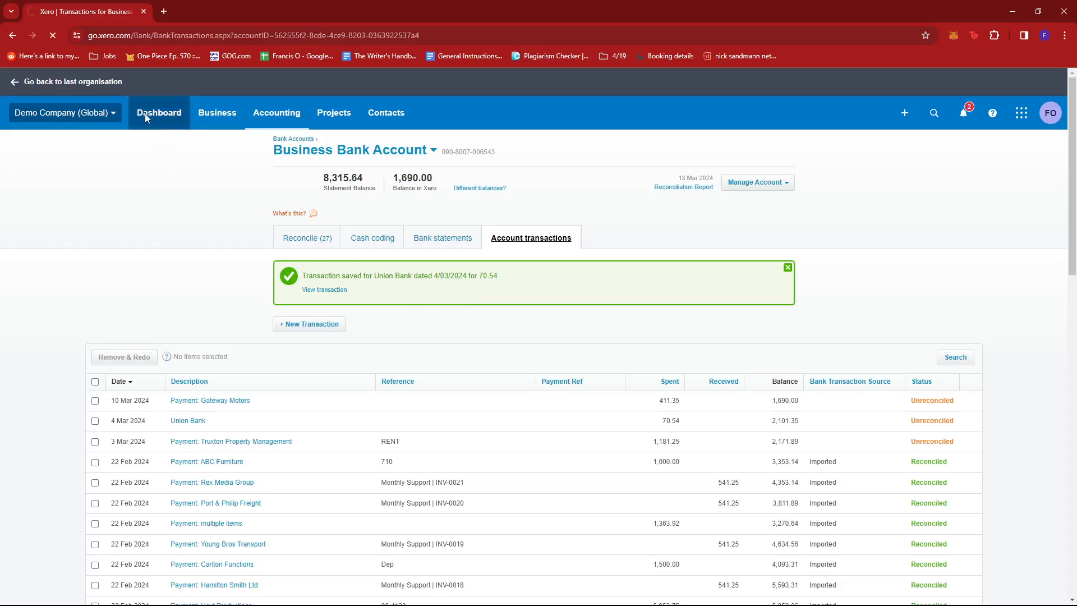
pyautogui.click(159, 112)
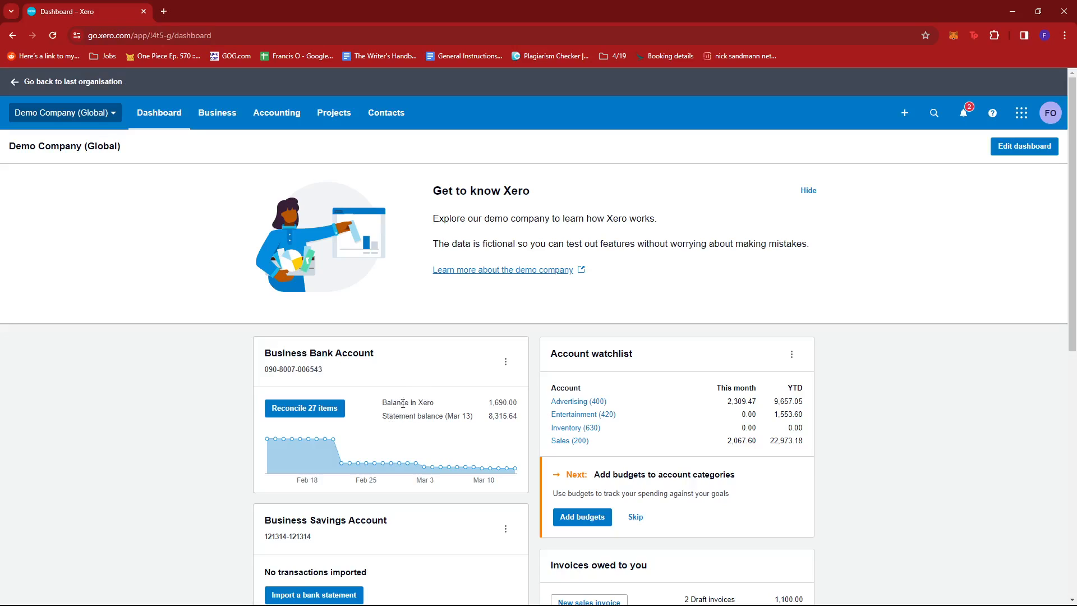
pyautogui.moveTo(469, 409)
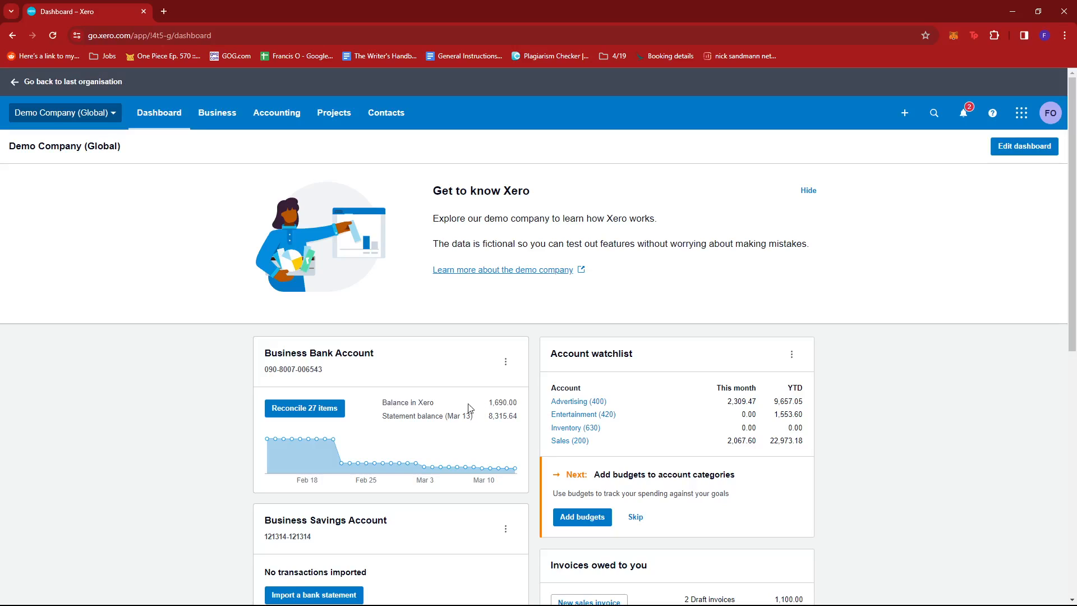
pyautogui.doubleClick(503, 402)
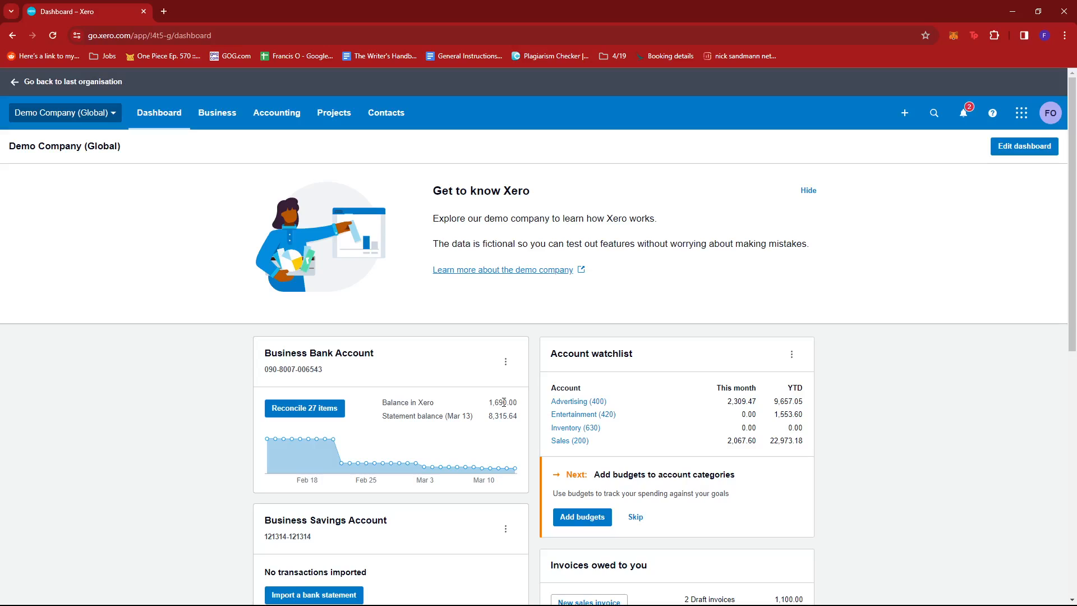
pyautogui.moveTo(479, 399)
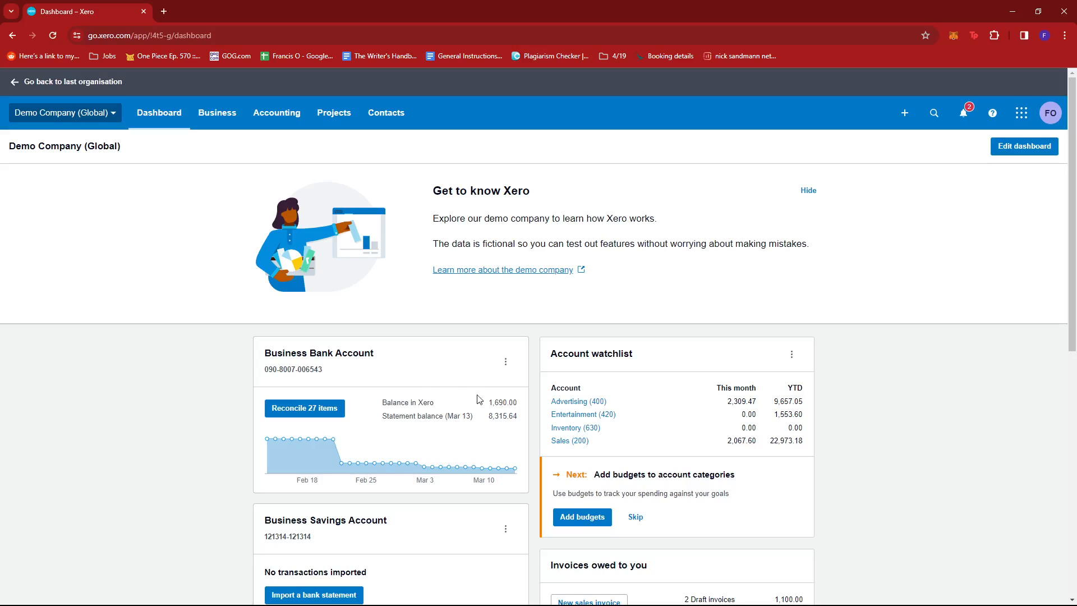
pyautogui.moveTo(518, 405)
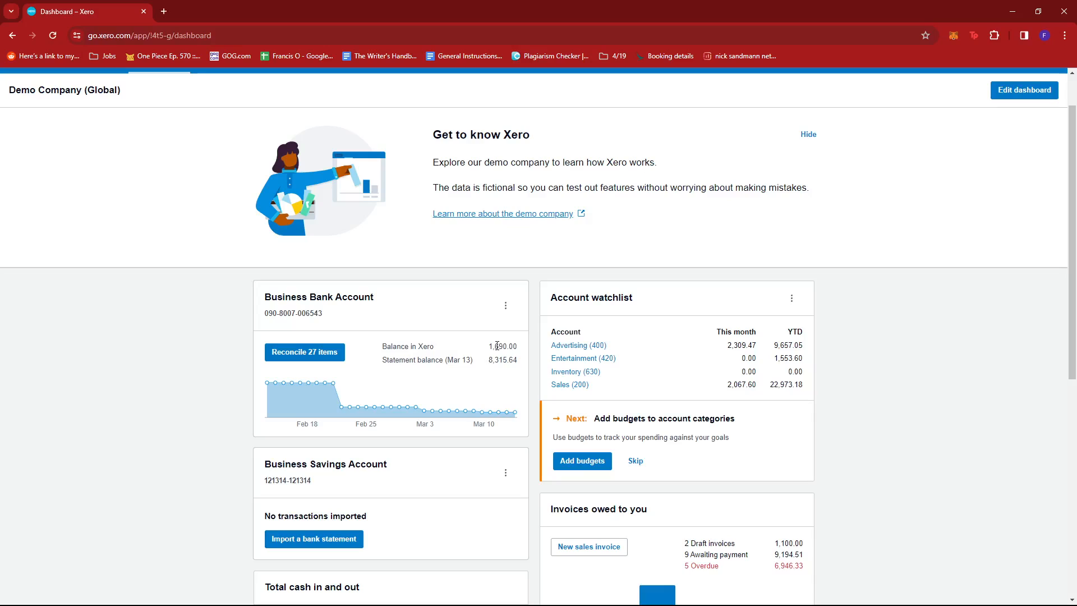
pyautogui.moveTo(484, 312)
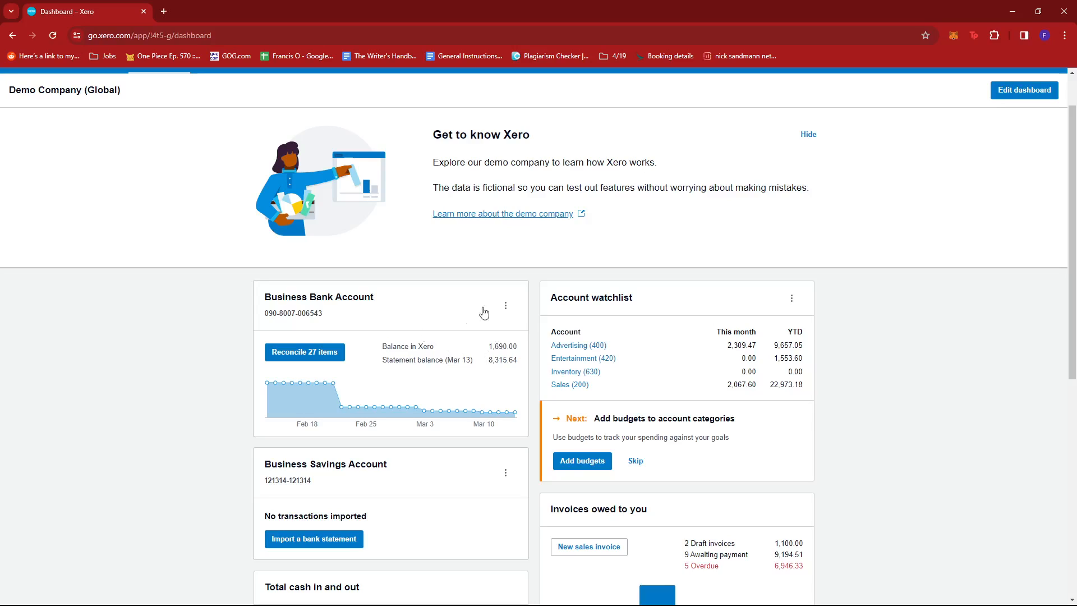